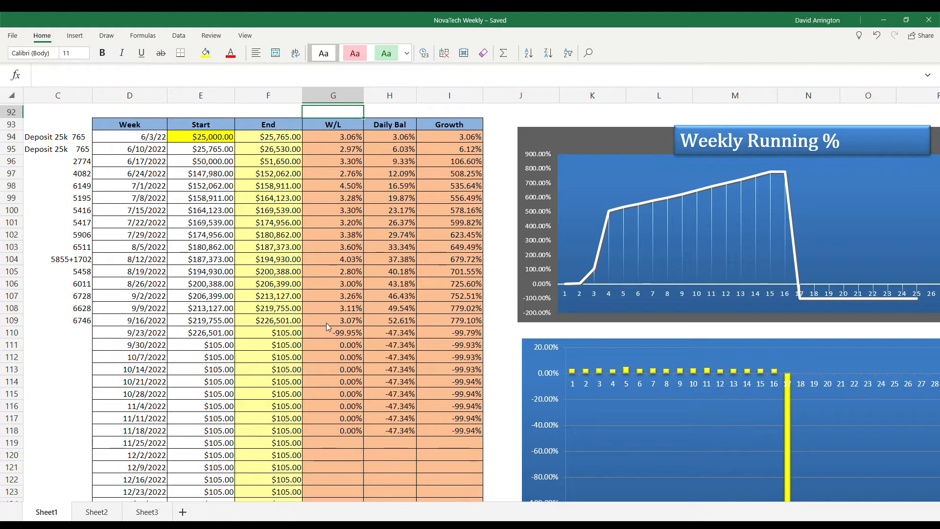
pyautogui.moveTo(195, 318)
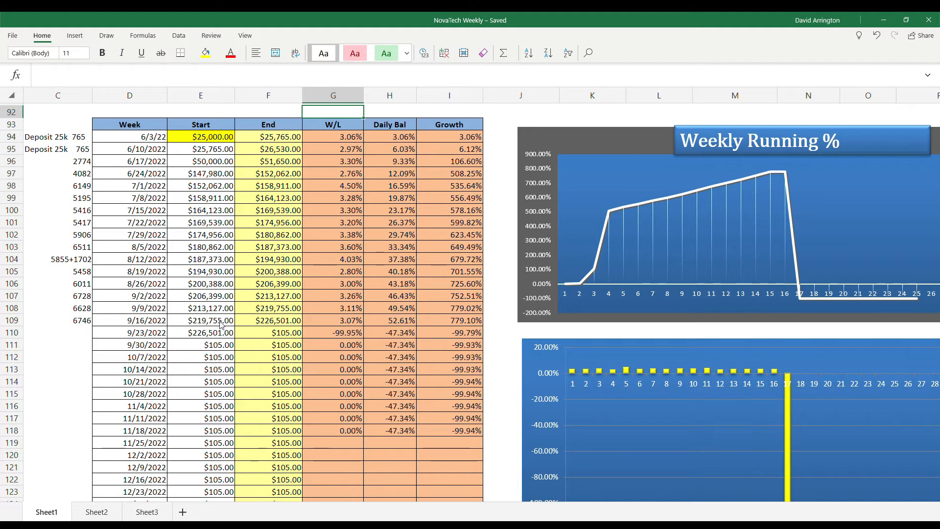
pyautogui.moveTo(266, 329)
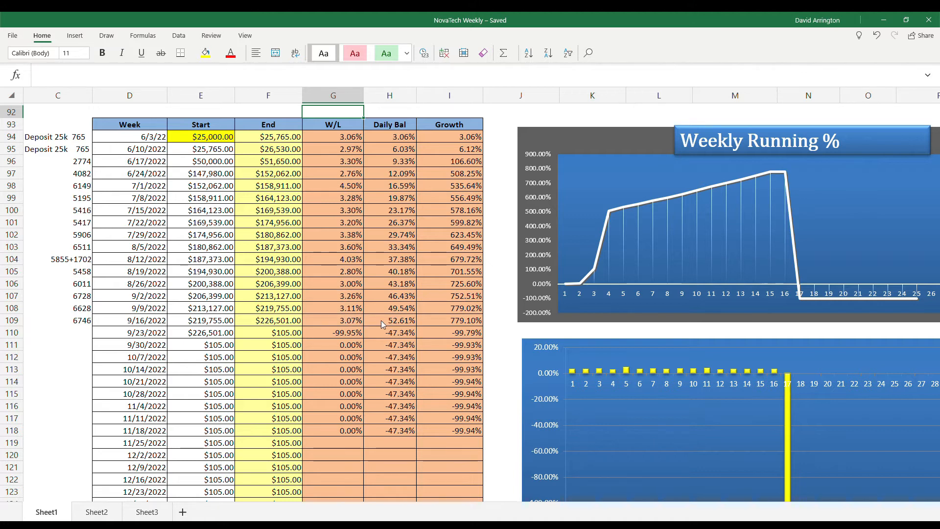
pyautogui.moveTo(390, 327)
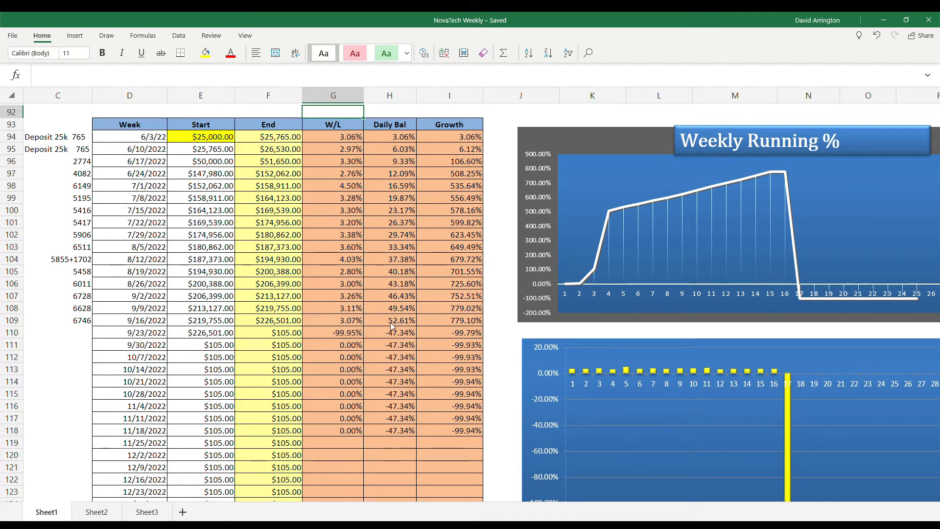
pyautogui.moveTo(259, 120)
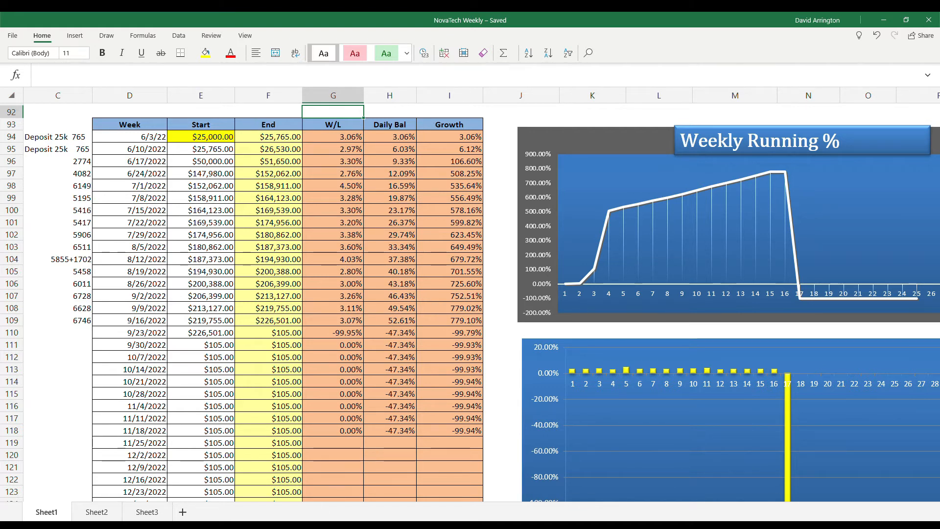
pyautogui.scroll(-3)
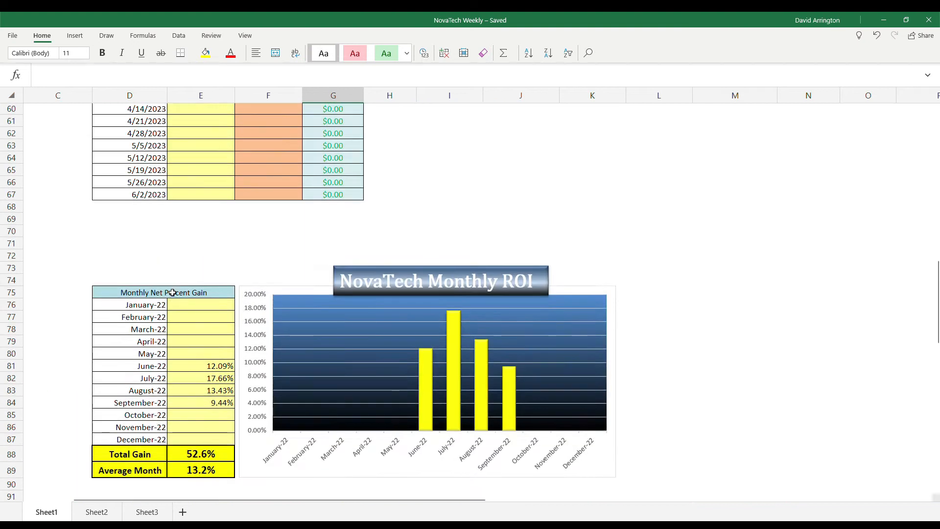
pyautogui.scroll(-3)
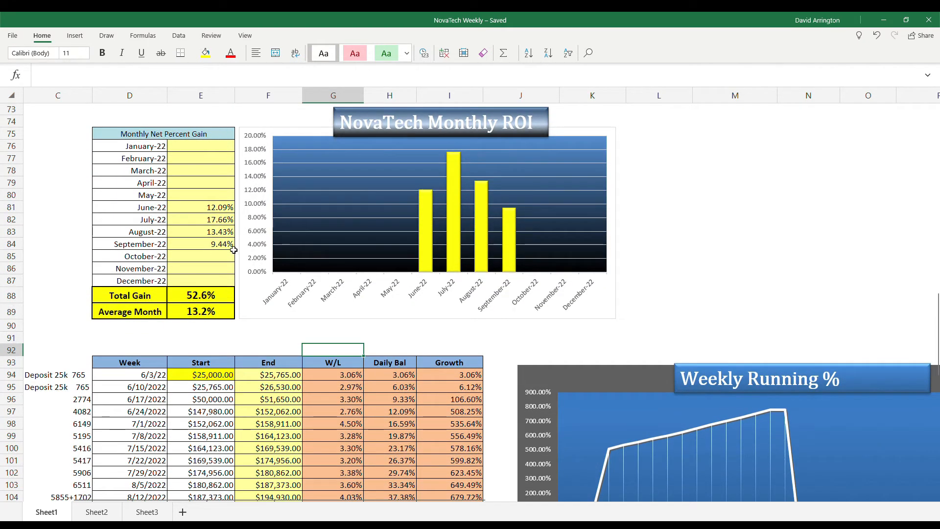
pyautogui.scroll(-3)
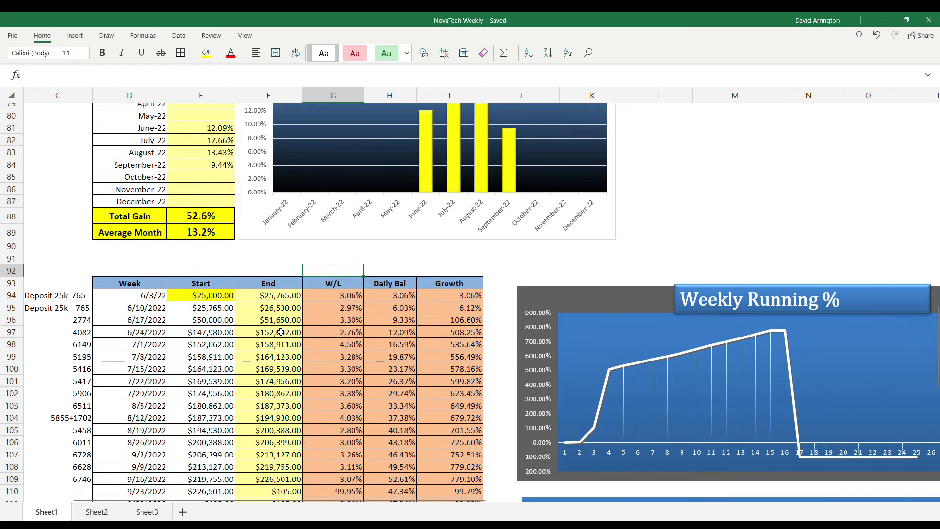
pyautogui.moveTo(244, 245)
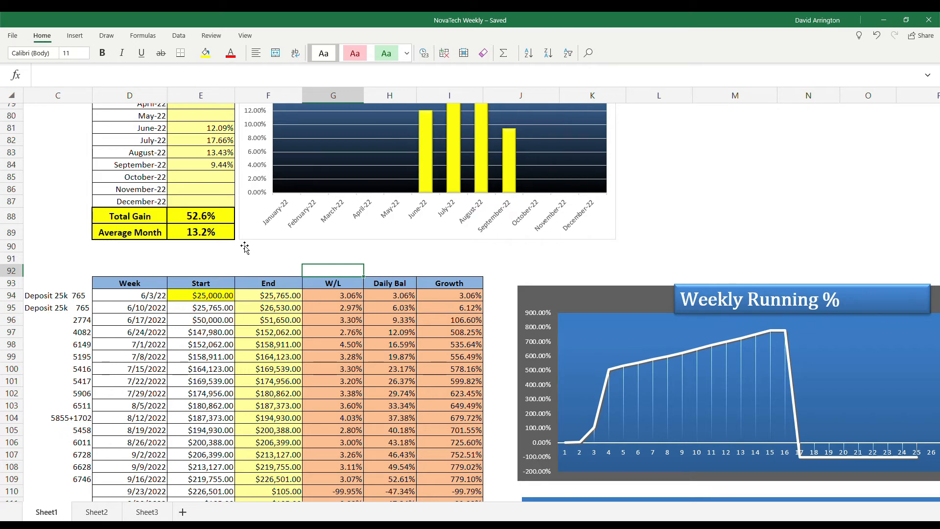
pyautogui.scroll(-3)
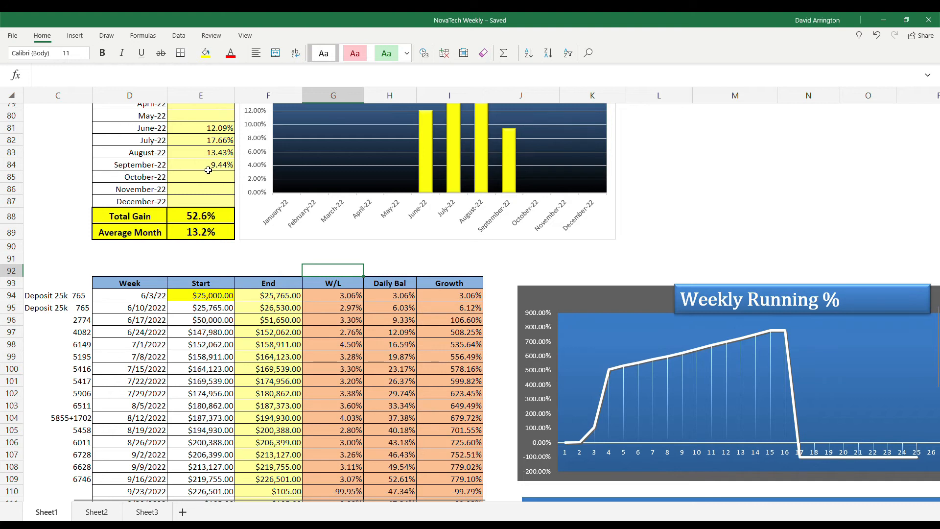
pyautogui.moveTo(224, 170)
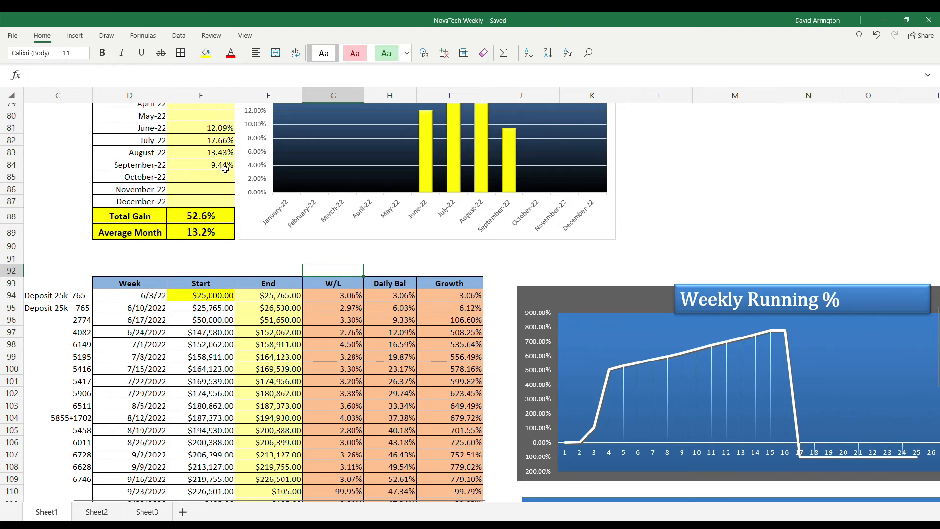
pyautogui.moveTo(182, 229)
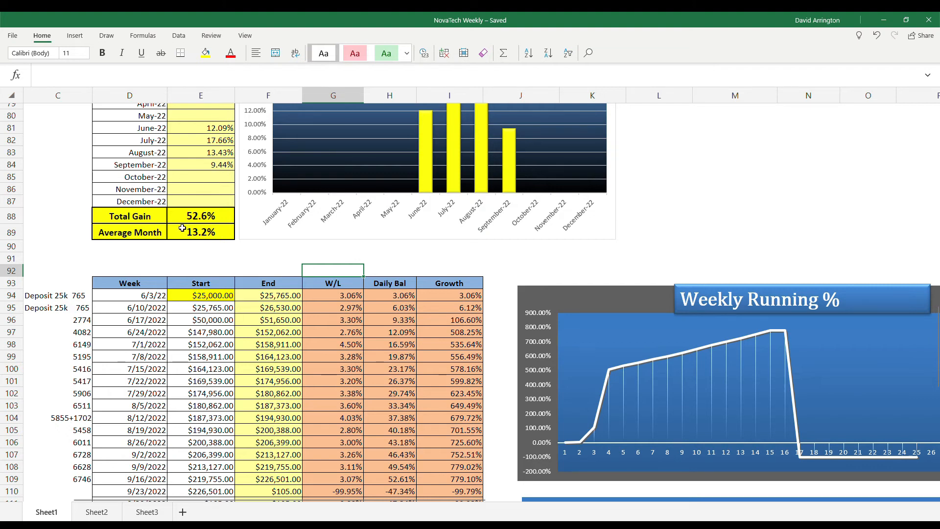
pyautogui.moveTo(201, 259)
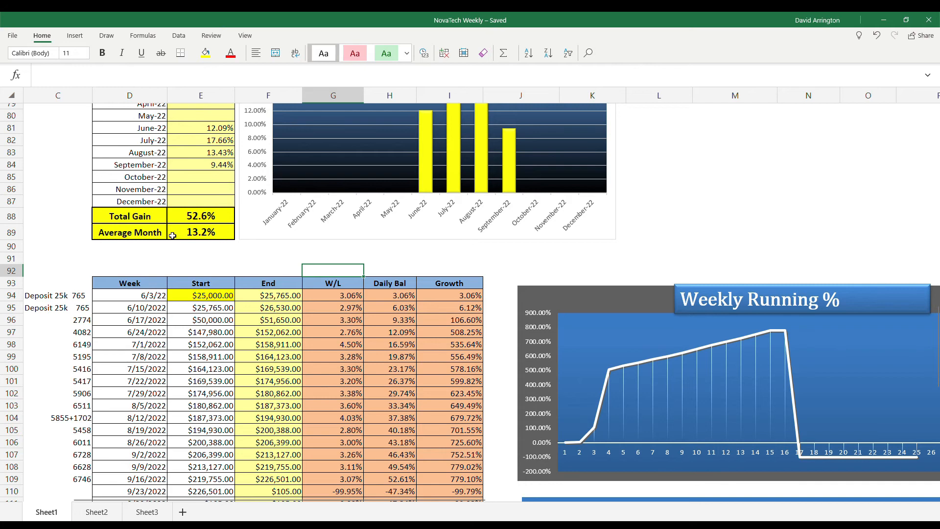
pyautogui.moveTo(193, 239)
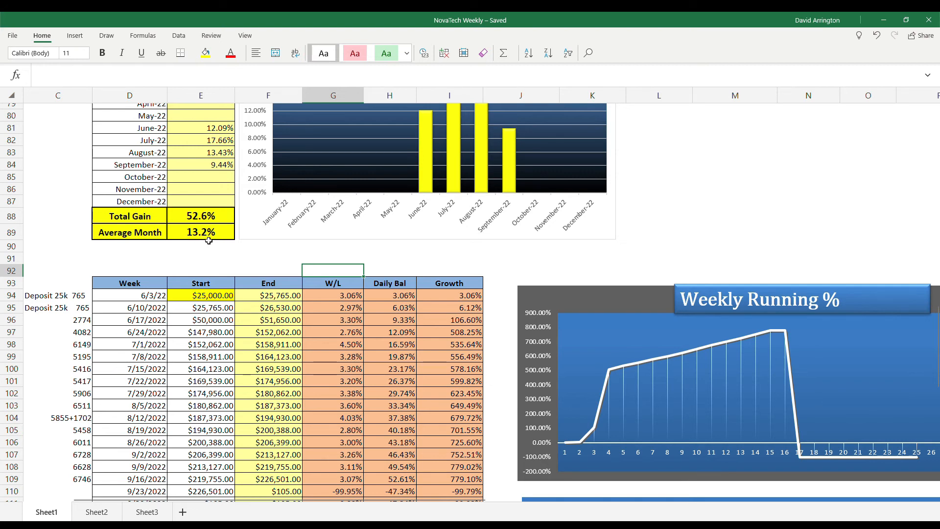
pyautogui.moveTo(217, 166)
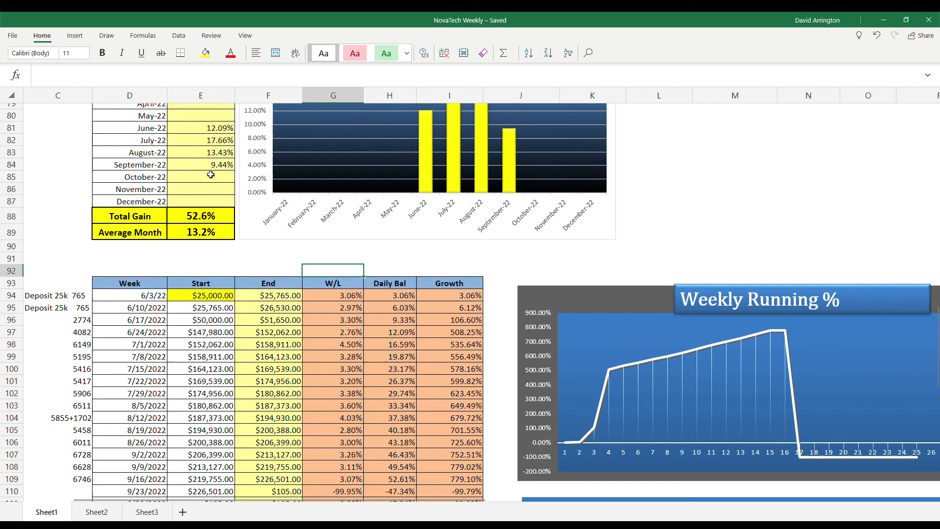
pyautogui.moveTo(215, 168)
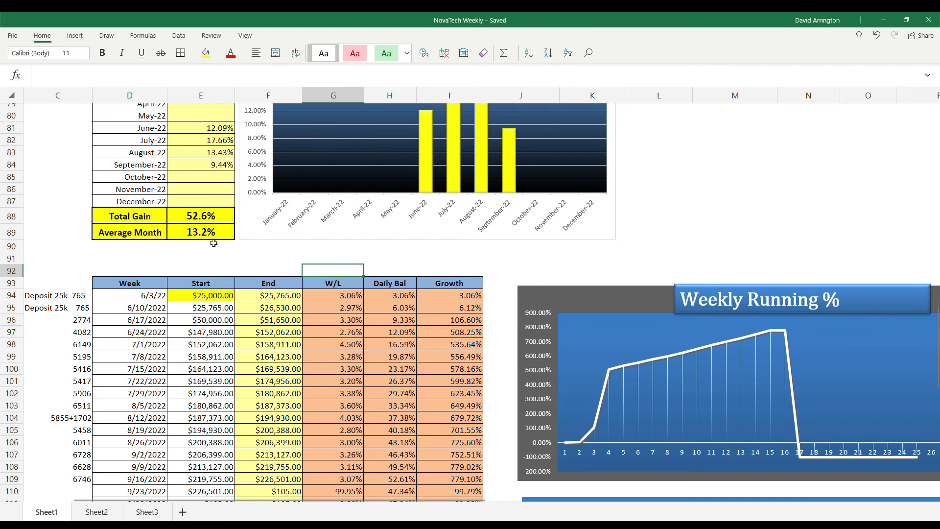
pyautogui.moveTo(214, 237)
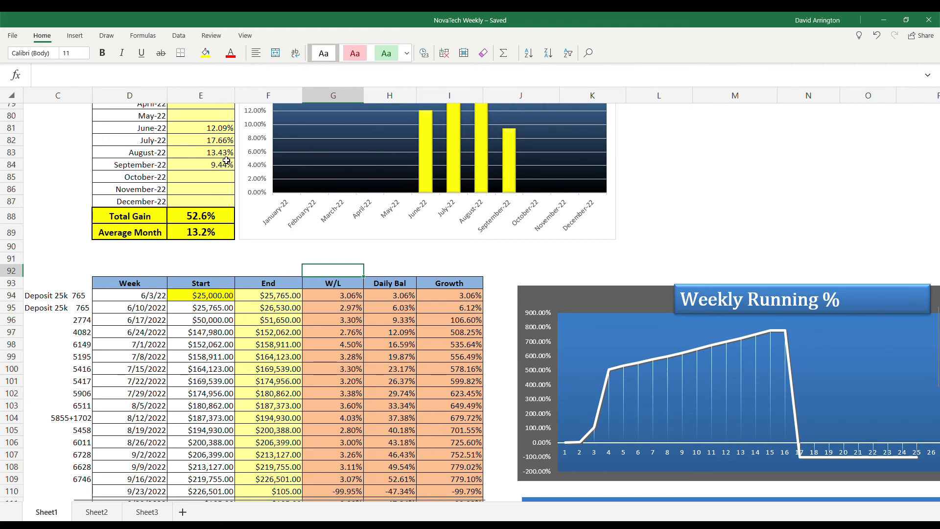
pyautogui.moveTo(534, 267)
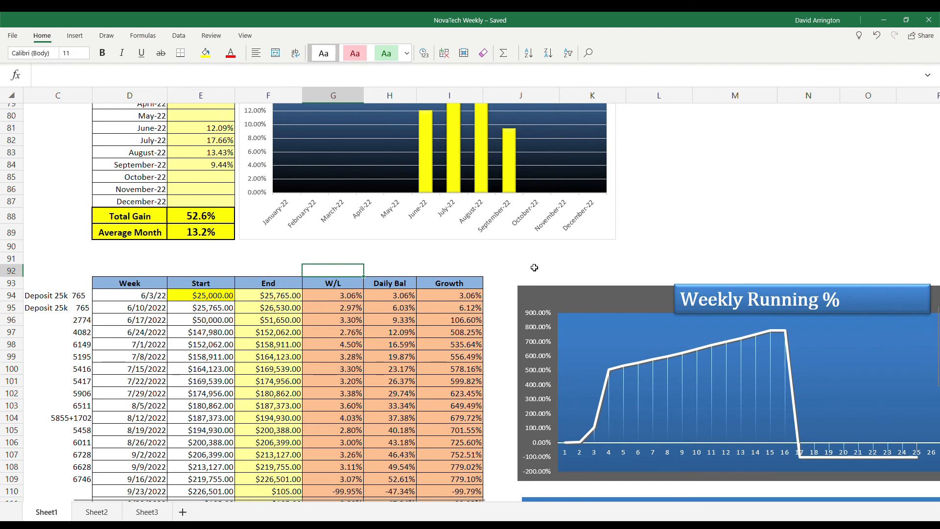
pyautogui.moveTo(510, 152)
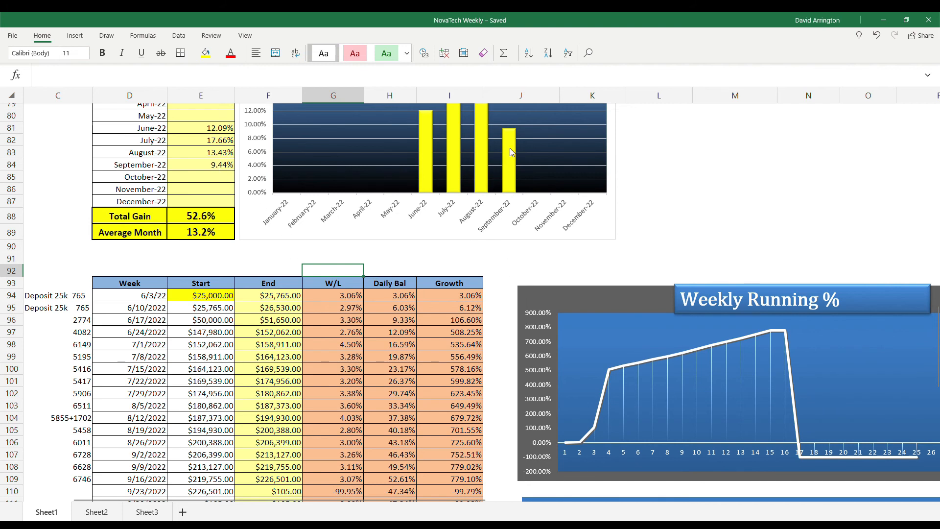
pyautogui.scroll(3)
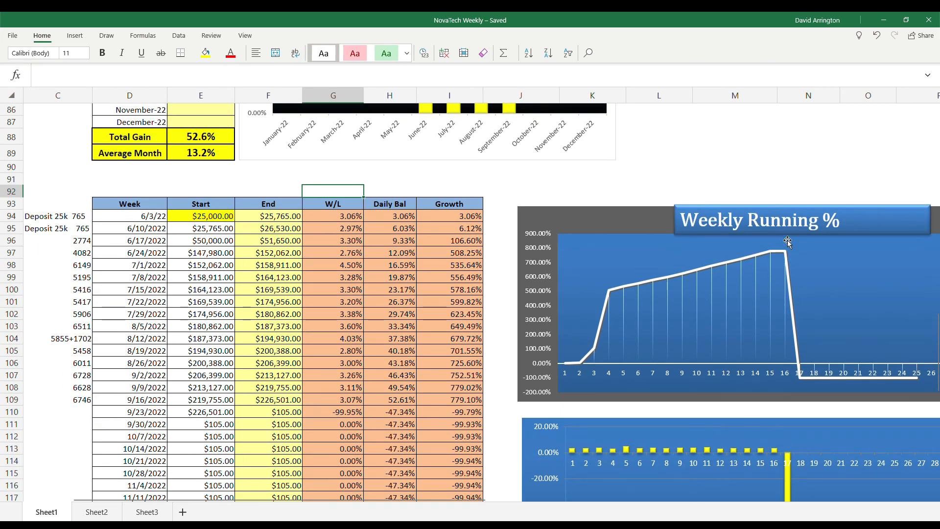
pyautogui.moveTo(255, 408)
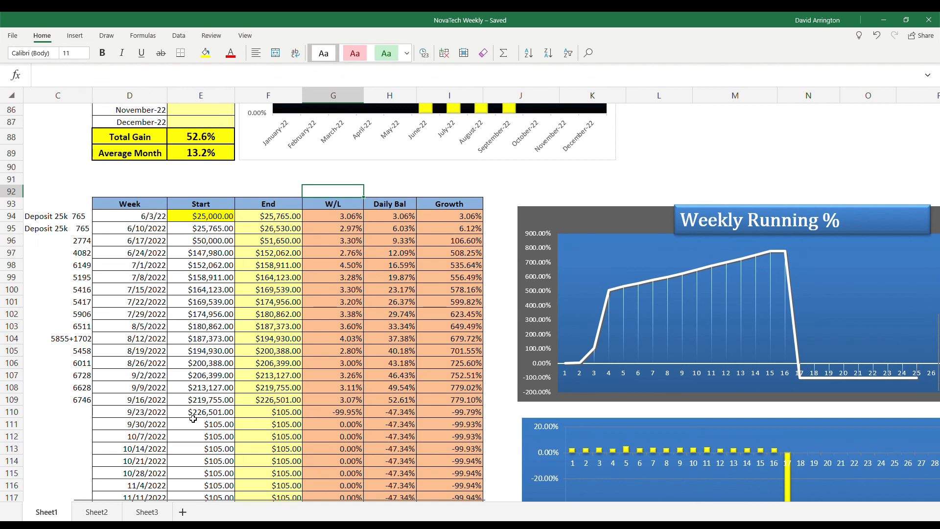
pyautogui.moveTo(503, 192)
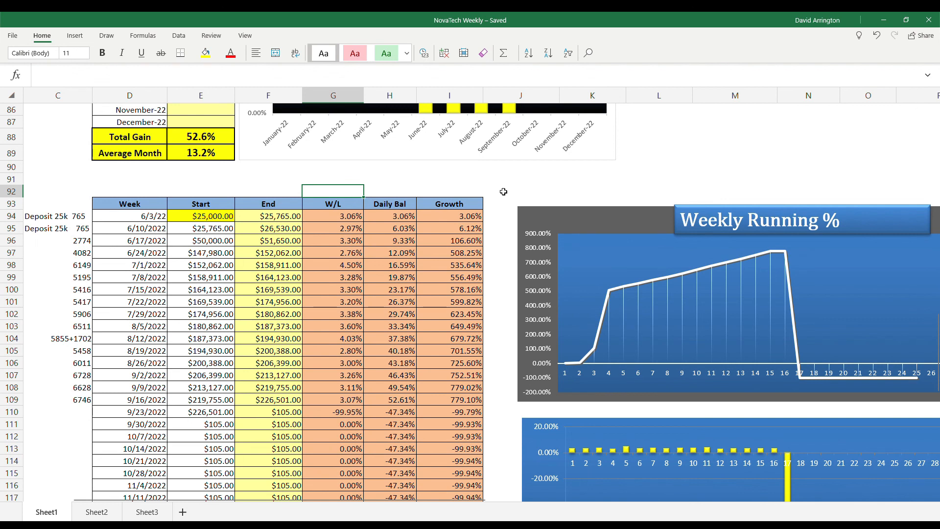